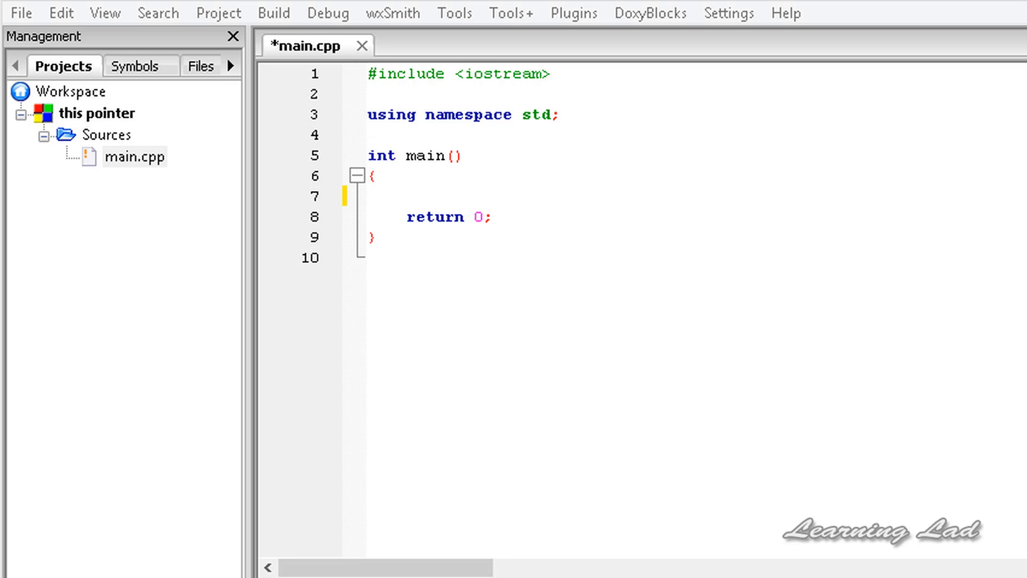
{"action": "mouse_move", "coordinate": [403, 138]}
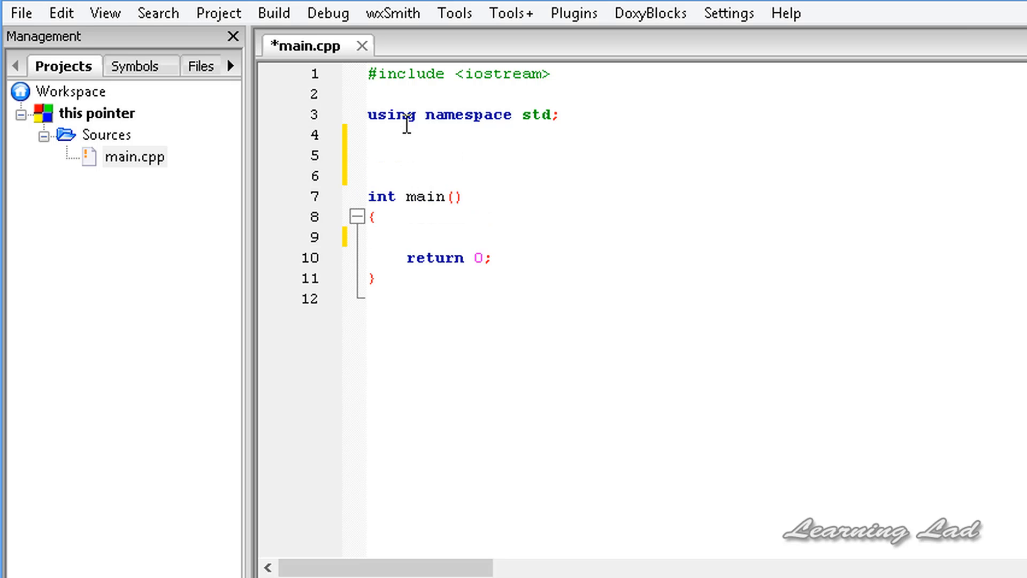
Step: Declare class Person above main with a private int age and an empty public: section
{"action": "type", "text": "class"}
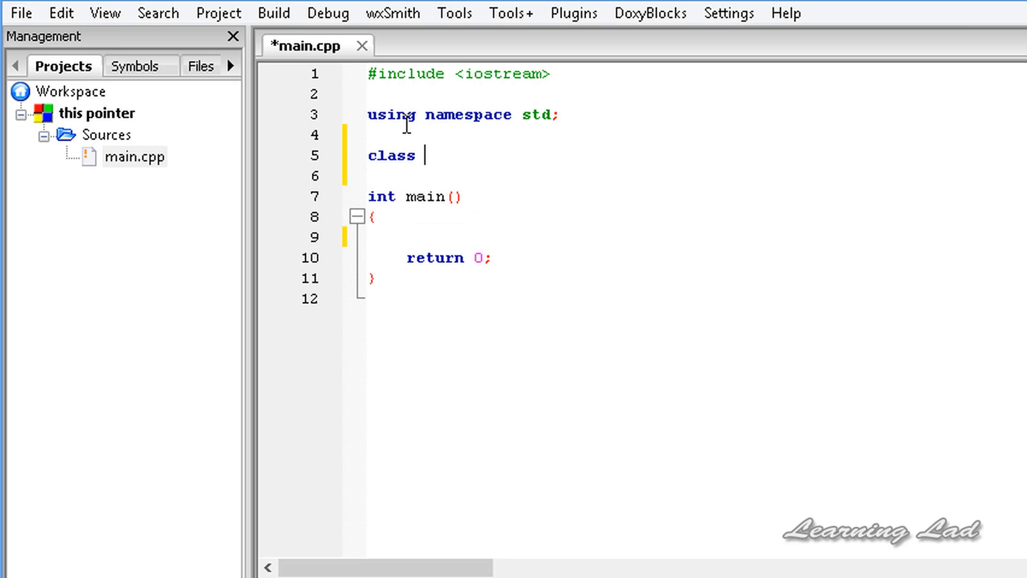
{"action": "type", "text": "Person{"}
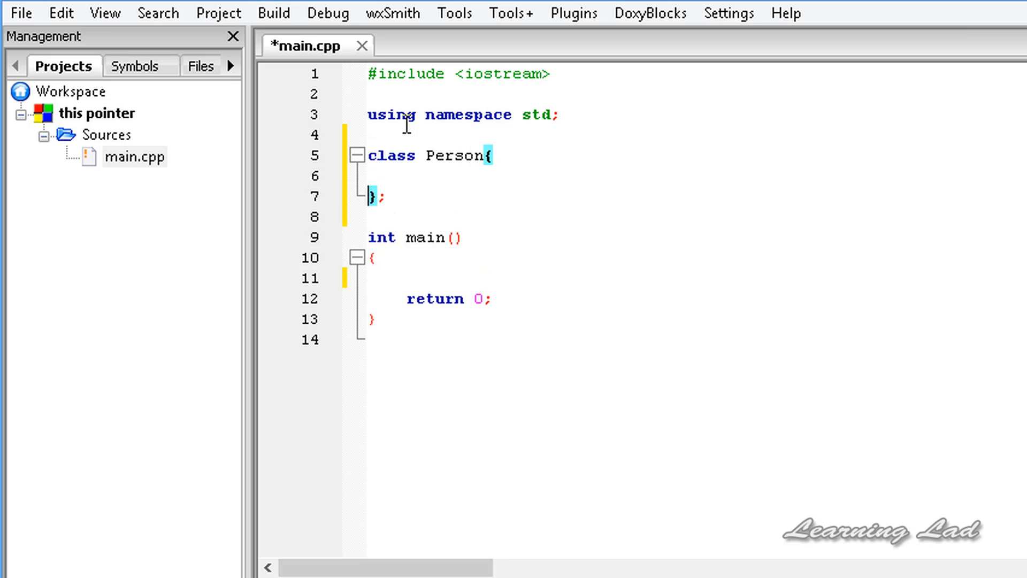
{"action": "type", "text": "private :"}
{"action": "type", "text": "int age;"}
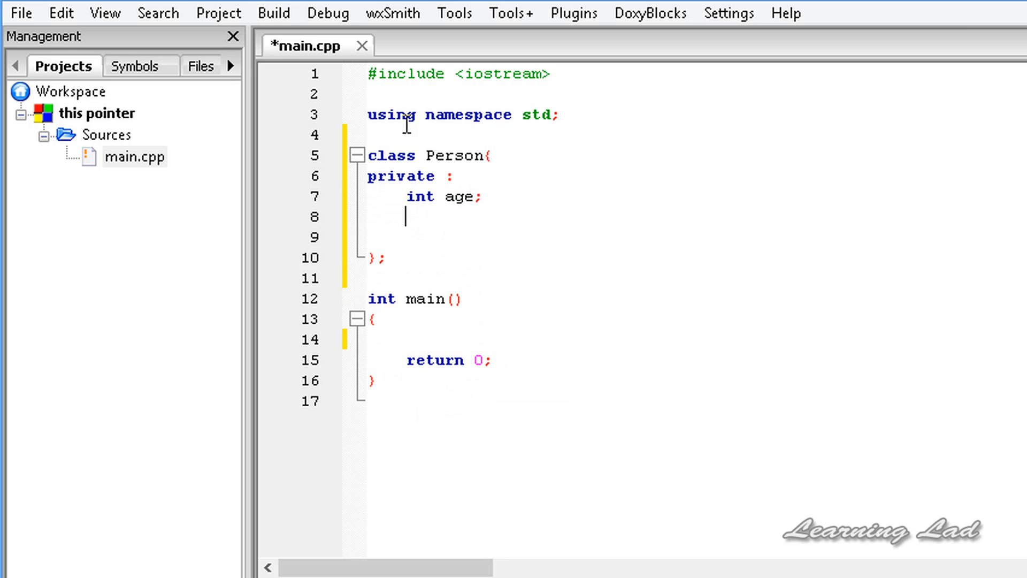
{"action": "type", "text": "p"}
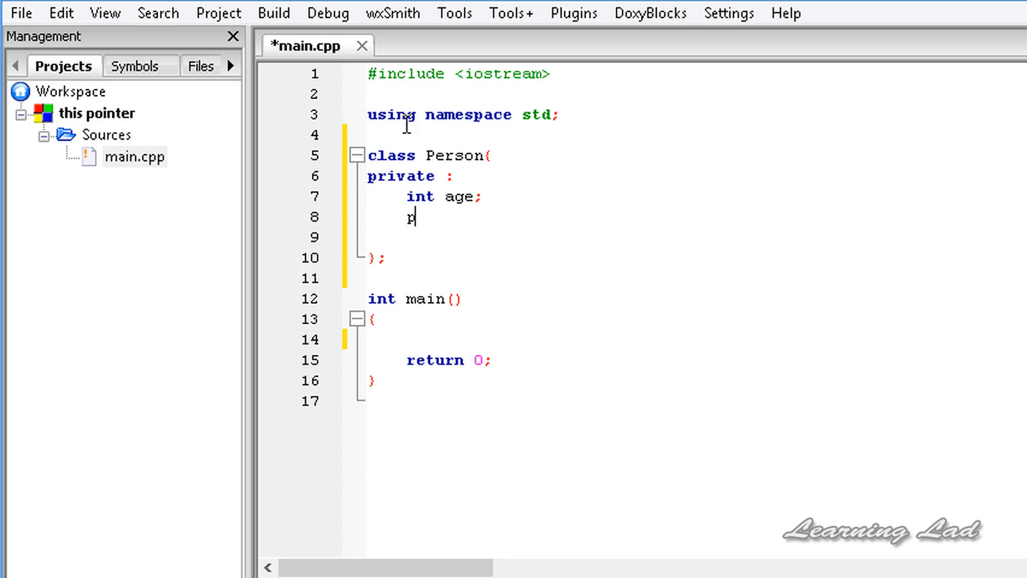
{"action": "type", "text": "ublic:"}
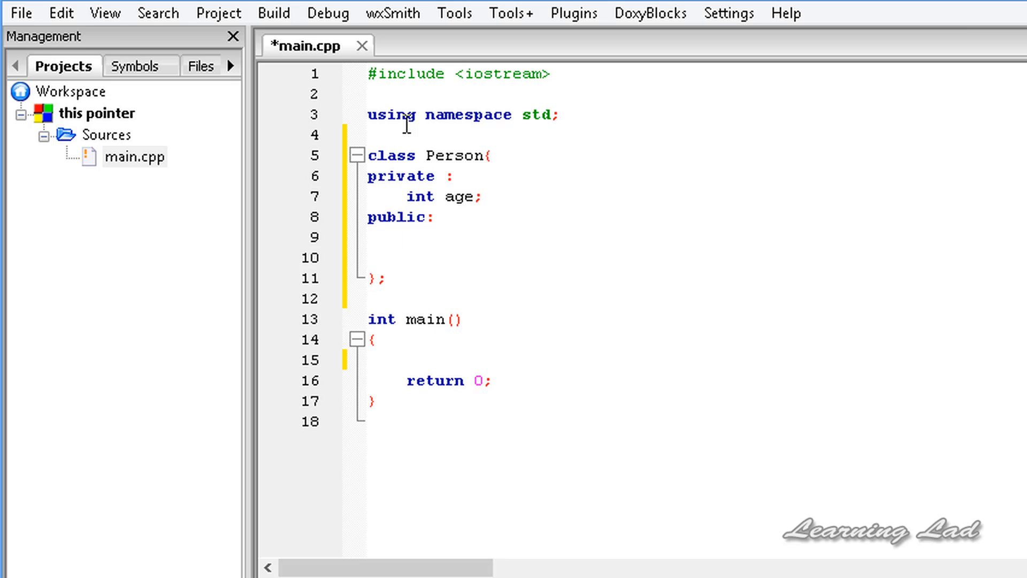
Step: Write void setAge(int iage){ age = iage; } under public: and duplicate it below
{"action": "type", "text": "void"}
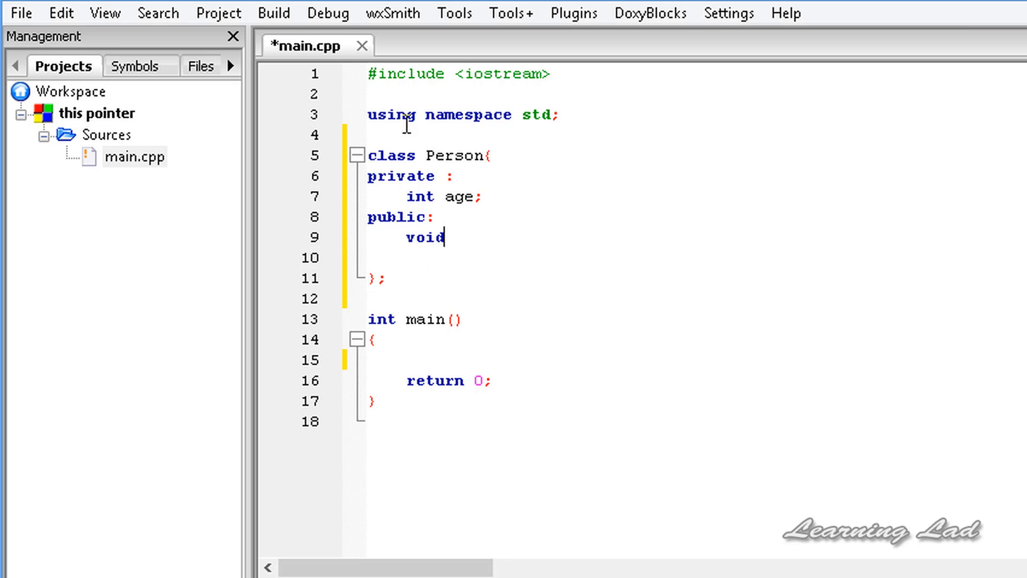
{"action": "type", "text": "setAge()"}
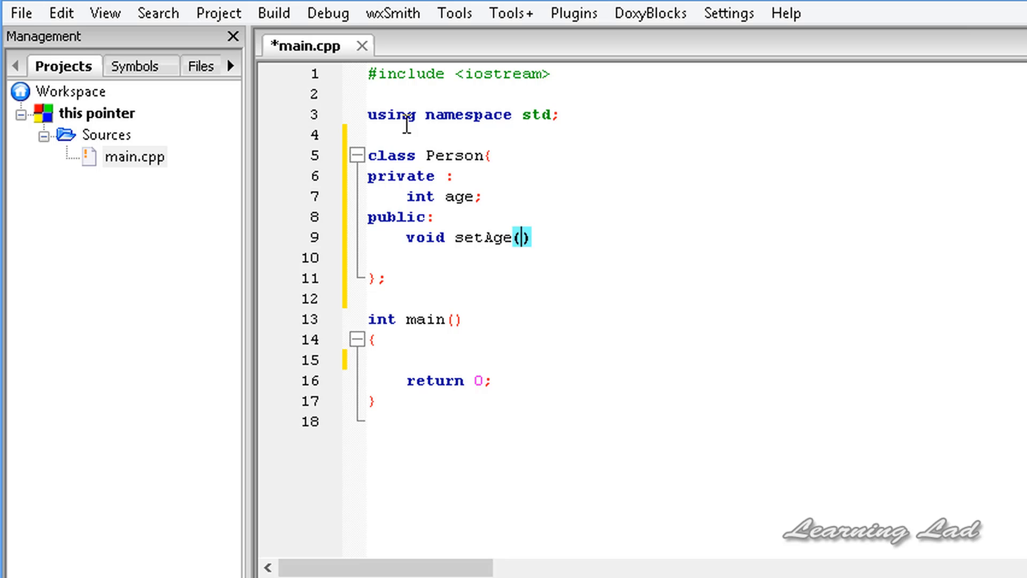
{"action": "type", "text": "int"}
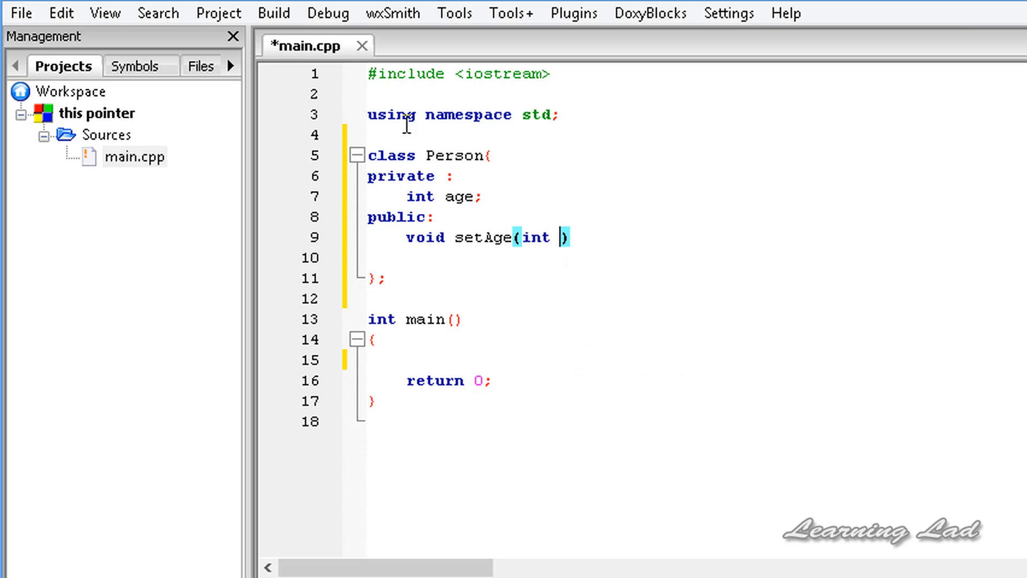
{"action": "type", "text": "iage"}
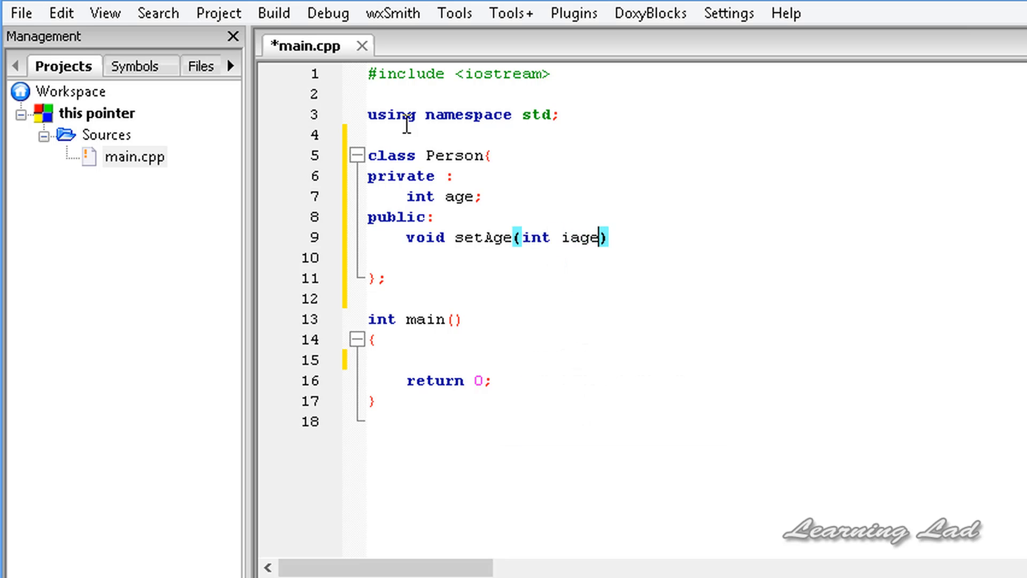
{"action": "type", "text": "{"}
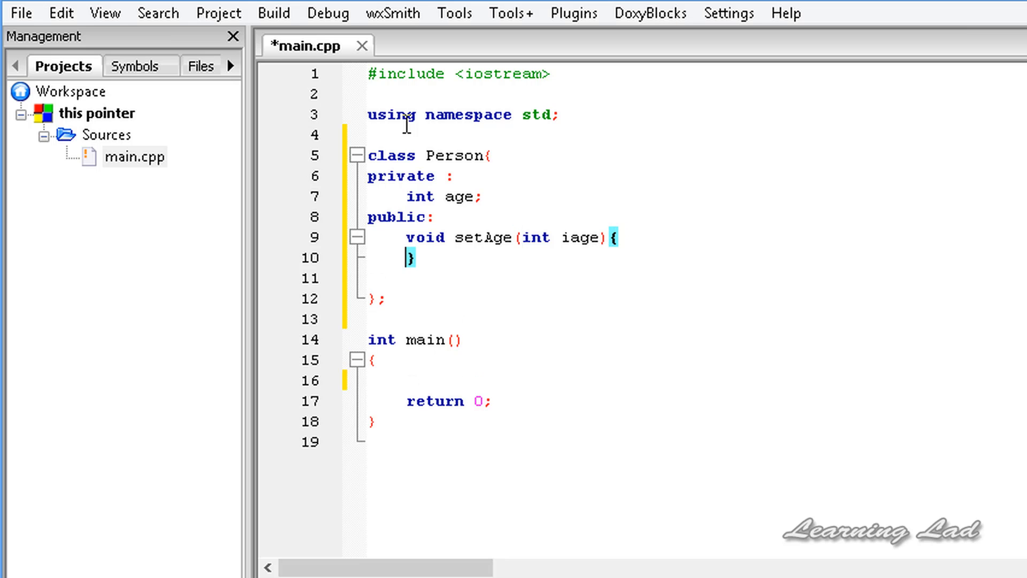
{"action": "type", "text": "a"}
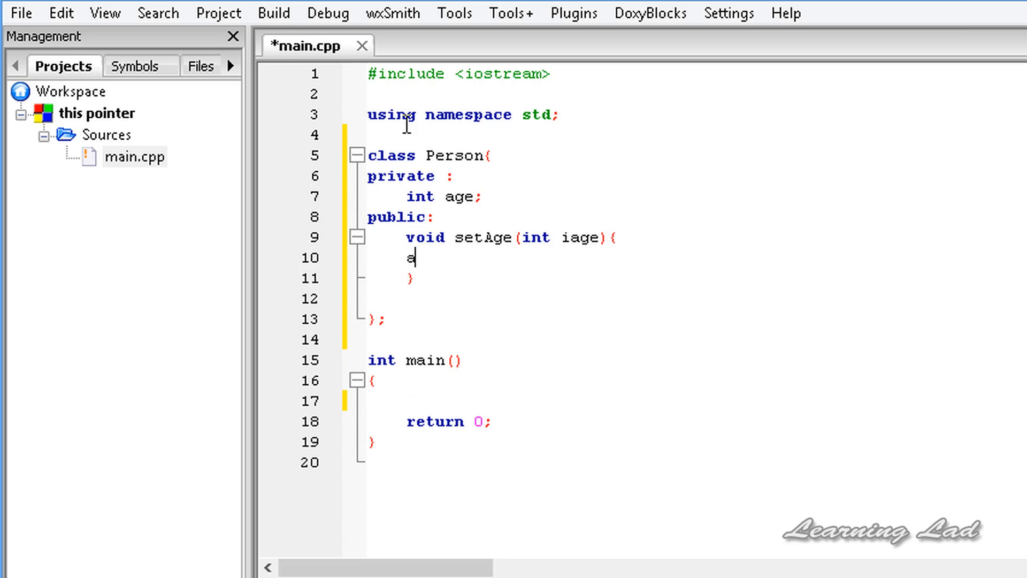
{"action": "type", "text": "ge = iage;"}
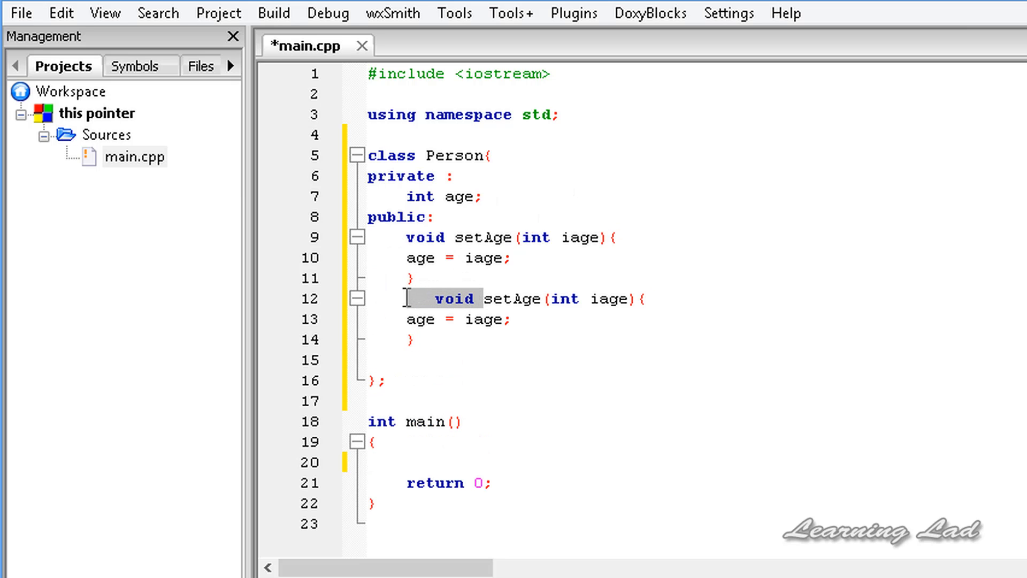
Step: Turn the copied method into showAge() printing age with cout and endl, then save
{"action": "left_click", "coordinate": [484, 298]}
{"action": "type", "text": "how"}
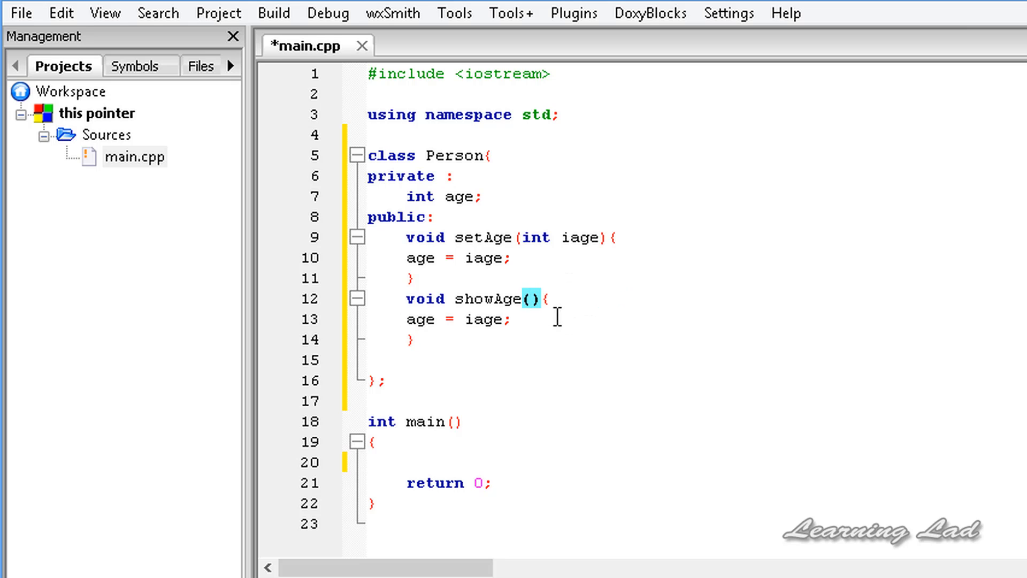
{"action": "type", "text": "co"}
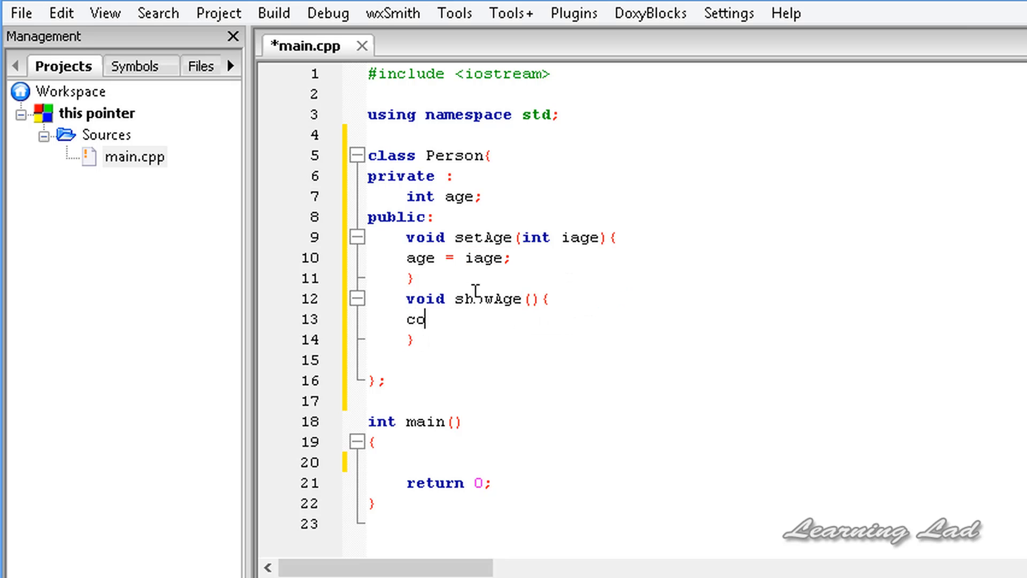
{"action": "type", "text": "ut << ah"}
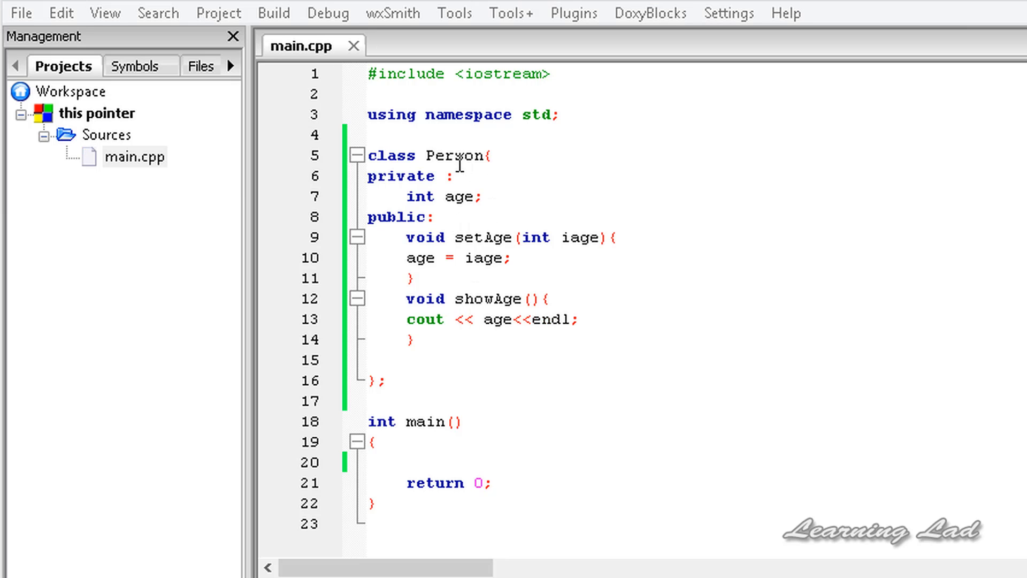
{"action": "left_click", "coordinate": [386, 381]}
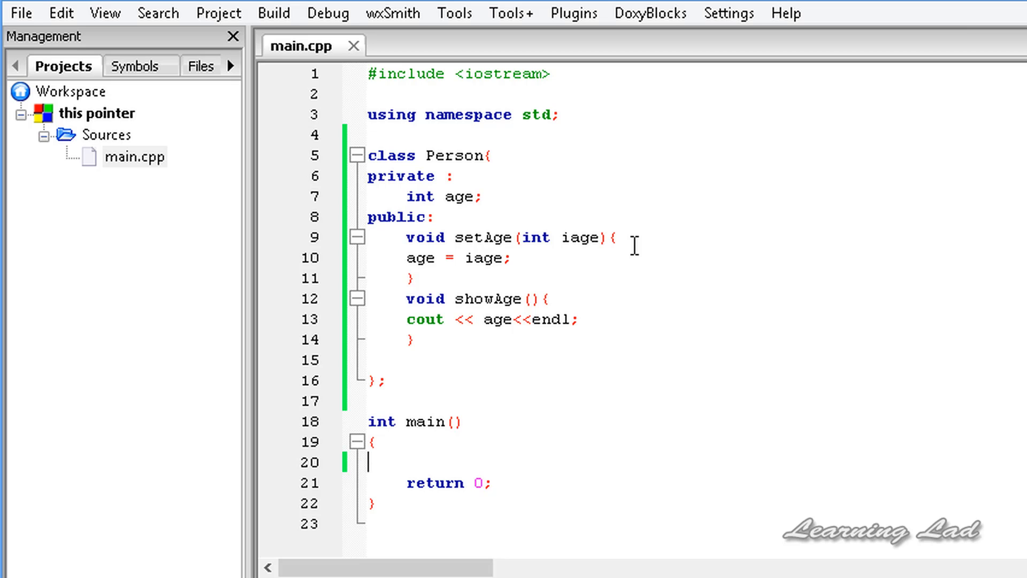
{"action": "mouse_move", "coordinate": [628, 246]}
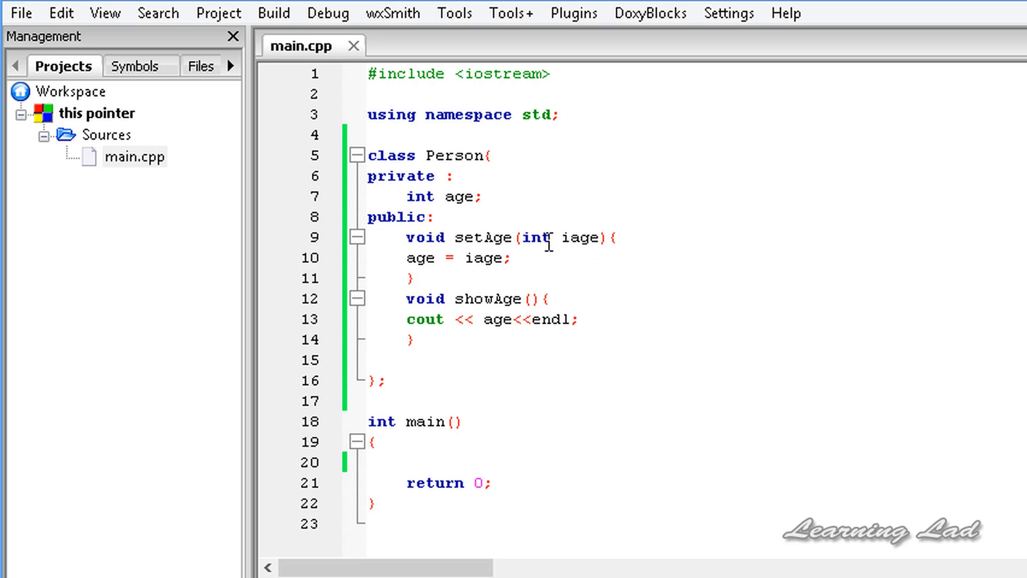
{"action": "mouse_move", "coordinate": [620, 244]}
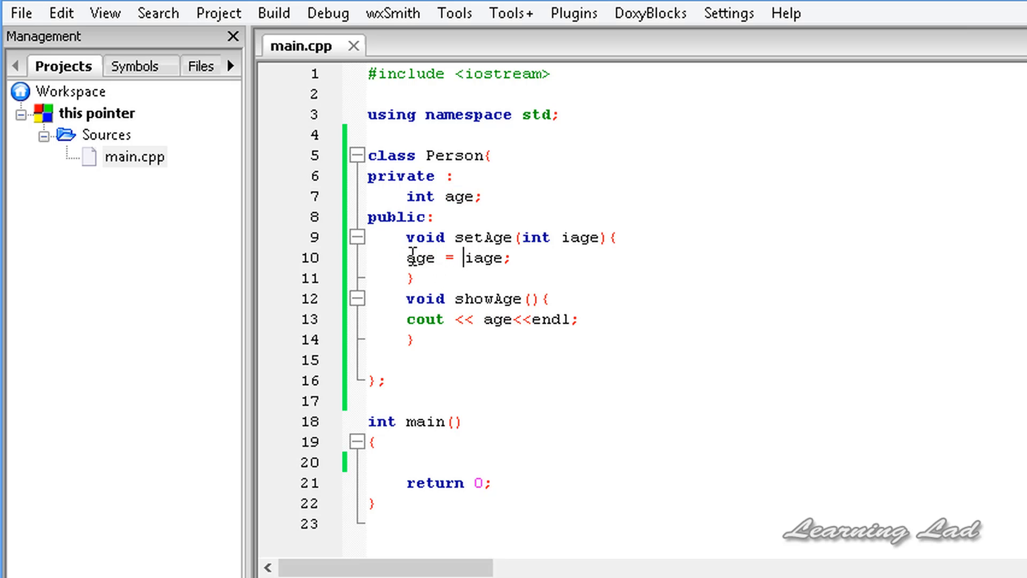
Step: Prefix age with this-> in setAge and in showAge's cout line, then save
{"action": "type", "text": "this->"}
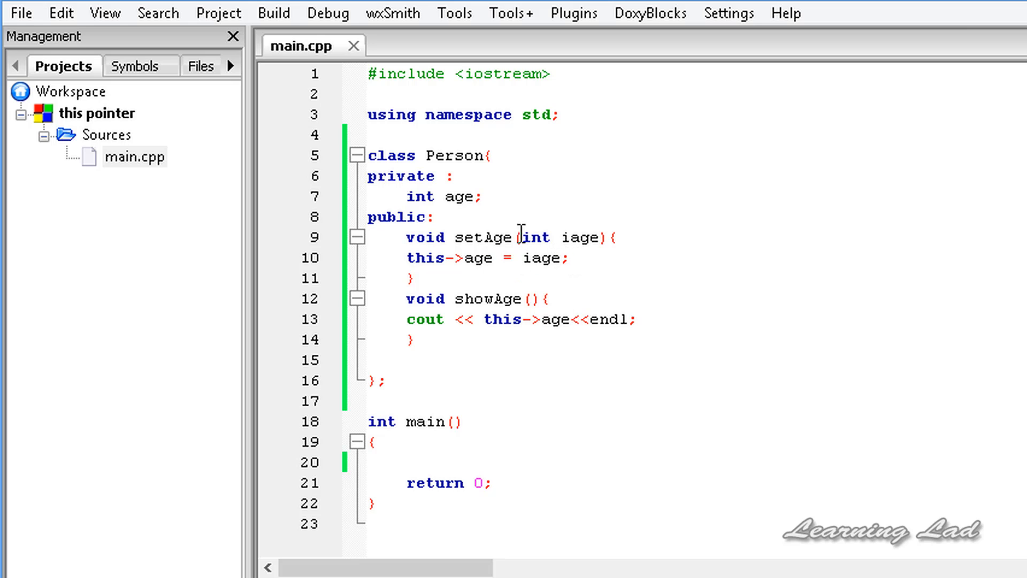
{"action": "double_click", "coordinate": [483, 237]}
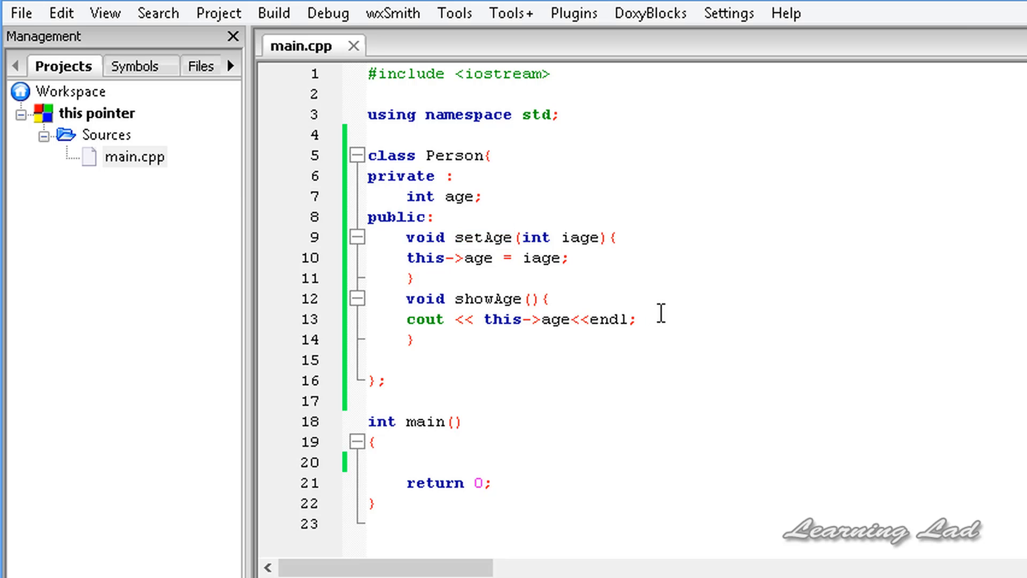
Step: Write and remove a this->showAge(); call, revert setAge to age = iage, and save
{"action": "type", "text": "this->showAge("}
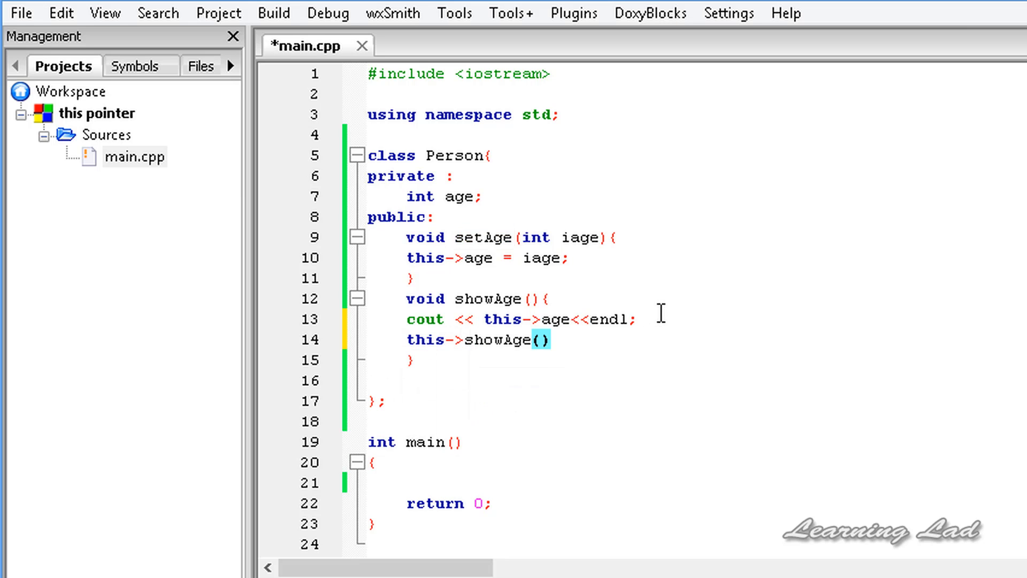
{"action": "type", "text": ";"}
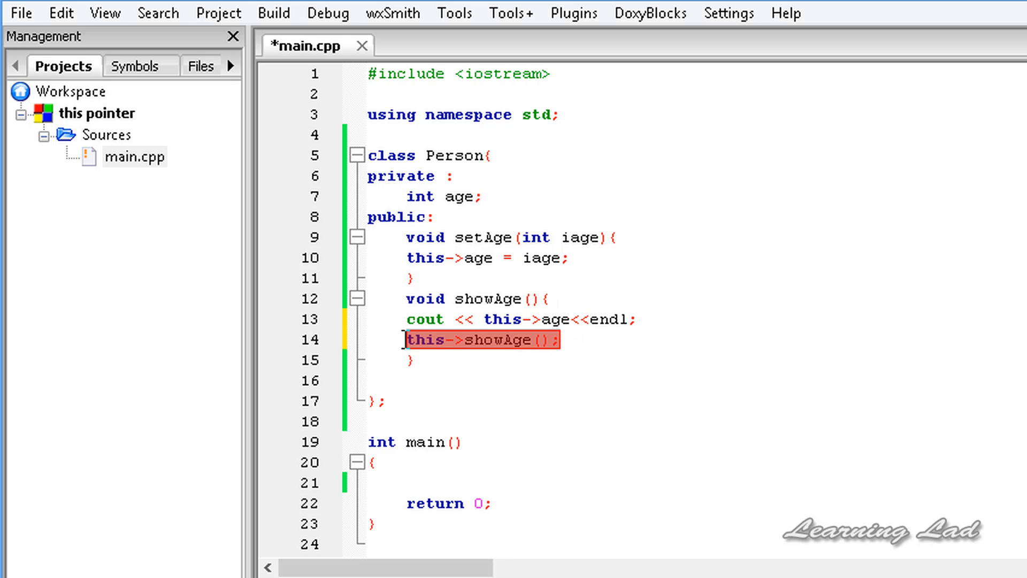
{"action": "key", "text": "Delete"}
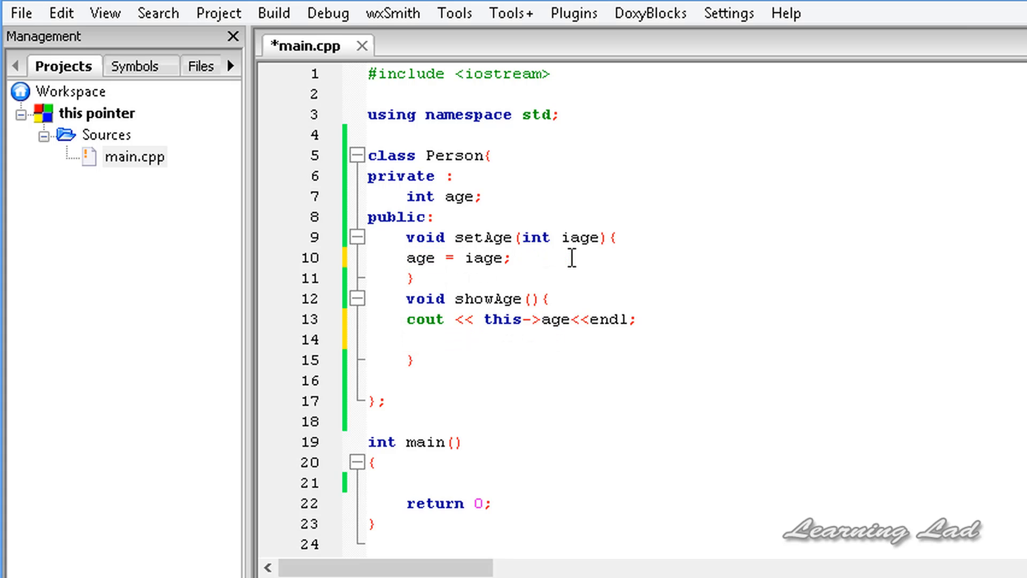
{"action": "mouse_move", "coordinate": [514, 266]}
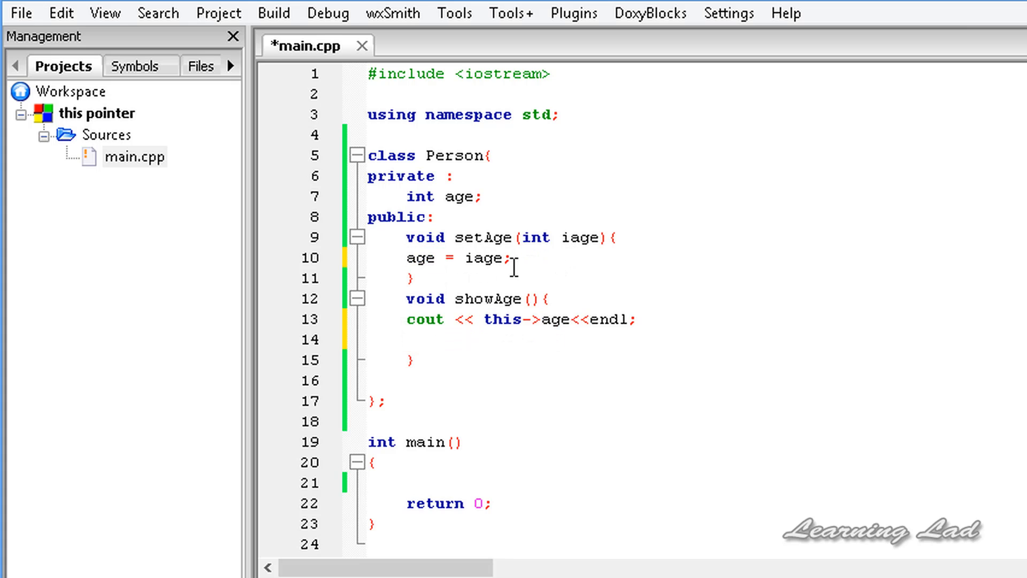
{"action": "key", "text": "ctrl+s"}
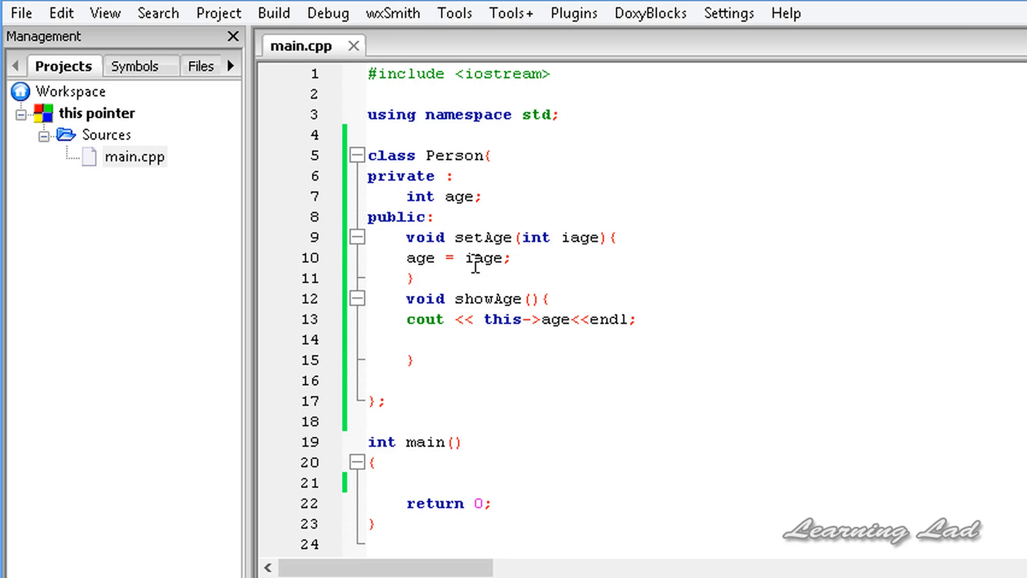
{"action": "mouse_move", "coordinate": [396, 244]}
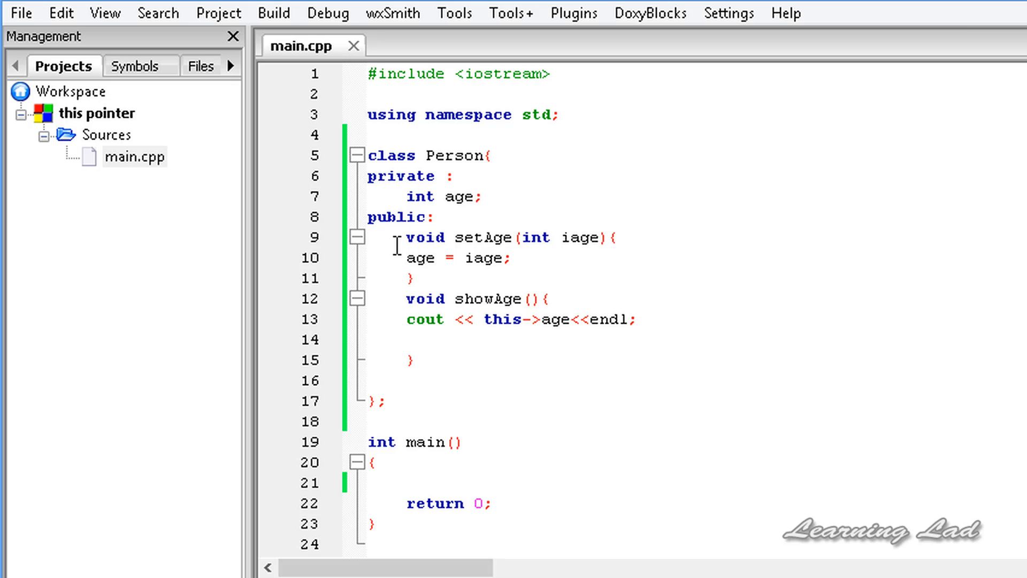
{"action": "double_click", "coordinate": [419, 258]}
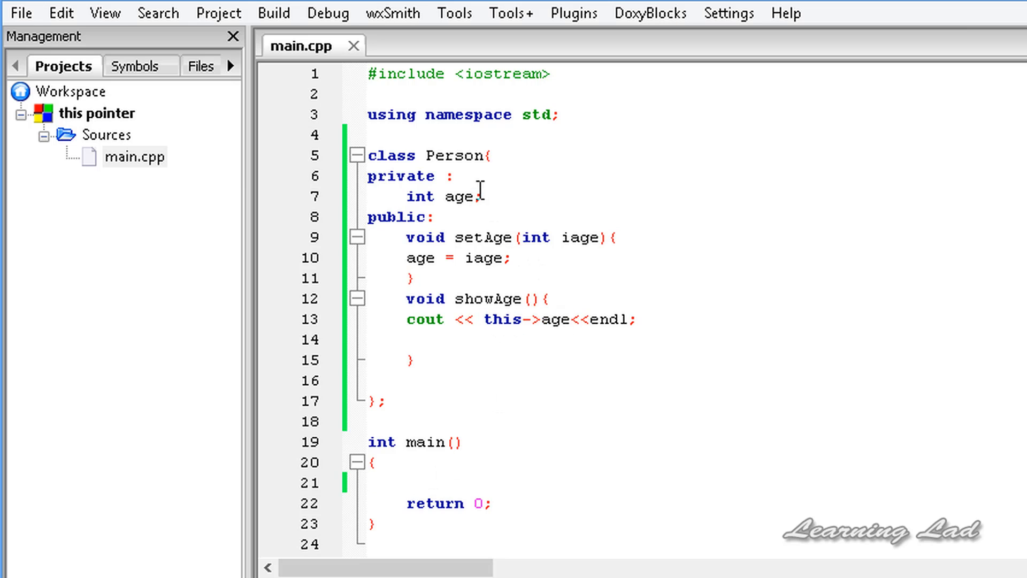
{"action": "mouse_move", "coordinate": [472, 155]}
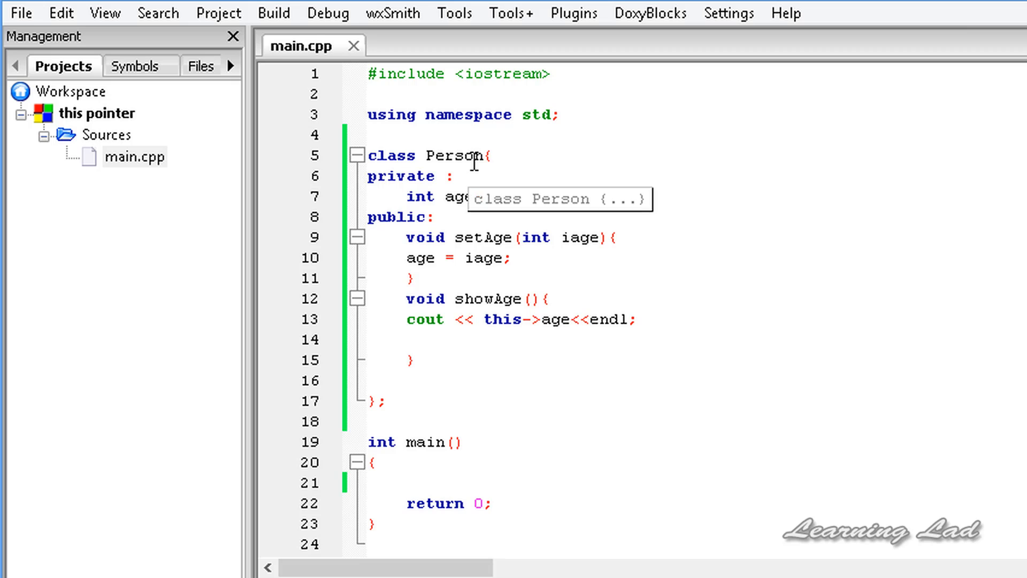
Step: In main, create Person anil and call anil.setAge(24) and anil.showAge(), then save
{"action": "type", "text": "Person an"}
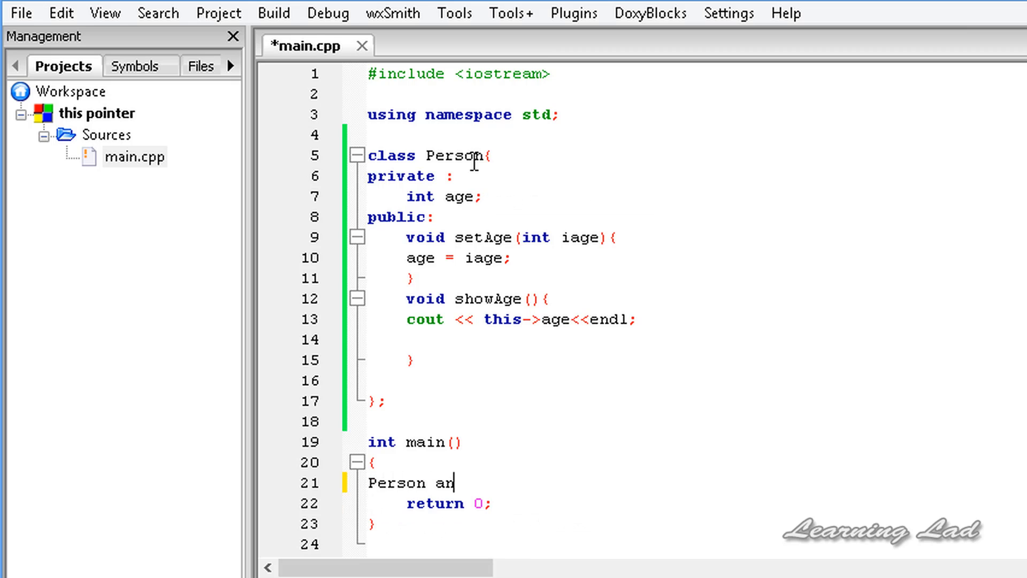
{"action": "type", "text": "il;"}
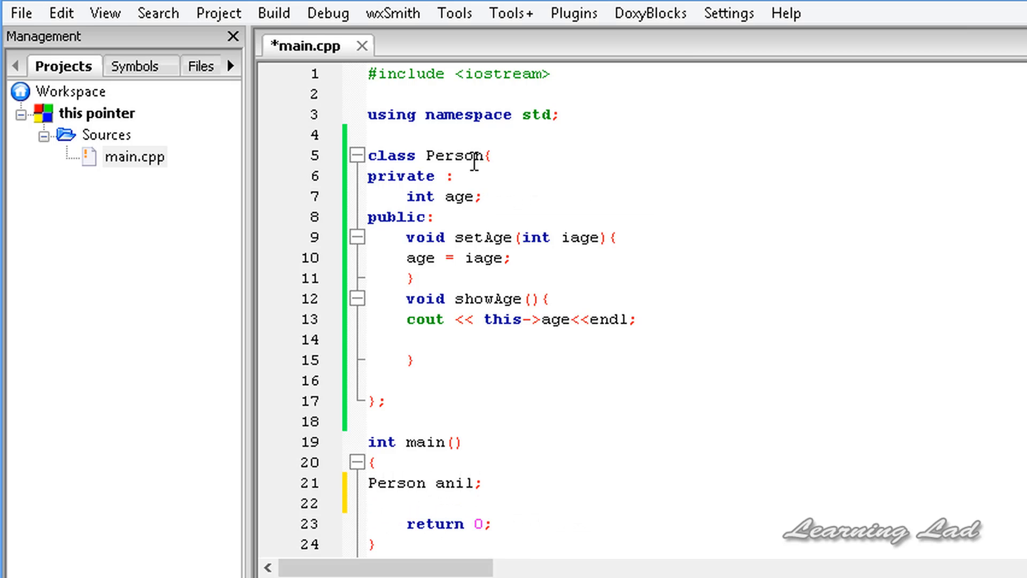
{"action": "left_click", "coordinate": [368, 503]}
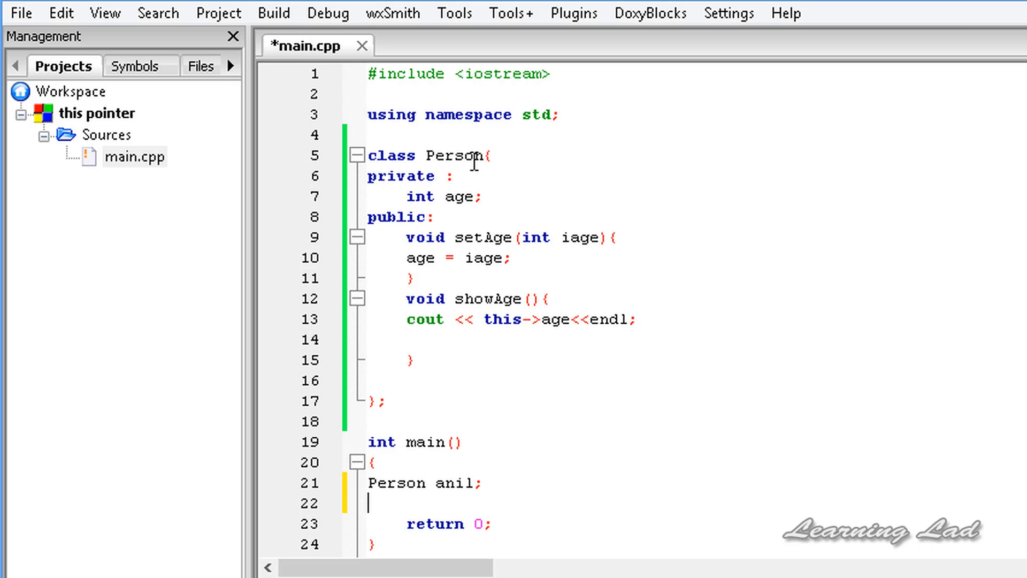
{"action": "type", "text": "anil.s"}
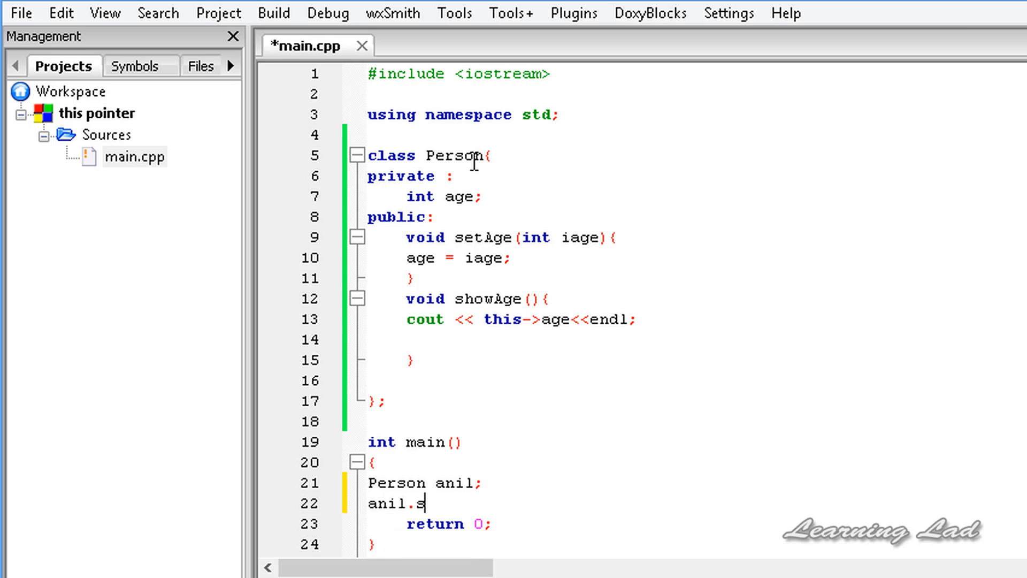
{"action": "type", "text": "etAge(24"}
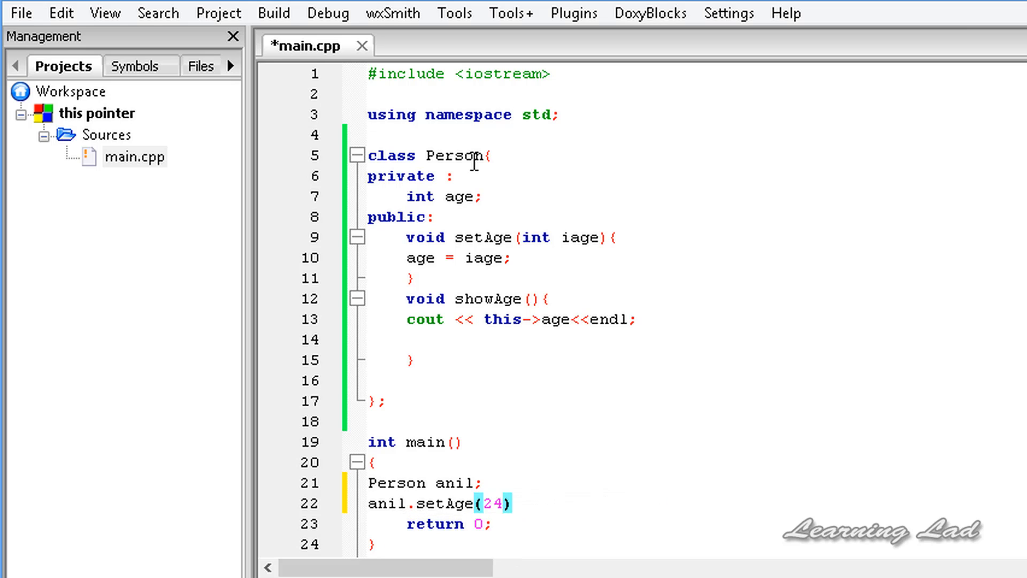
{"action": "type", "text": "anil.showAge("}
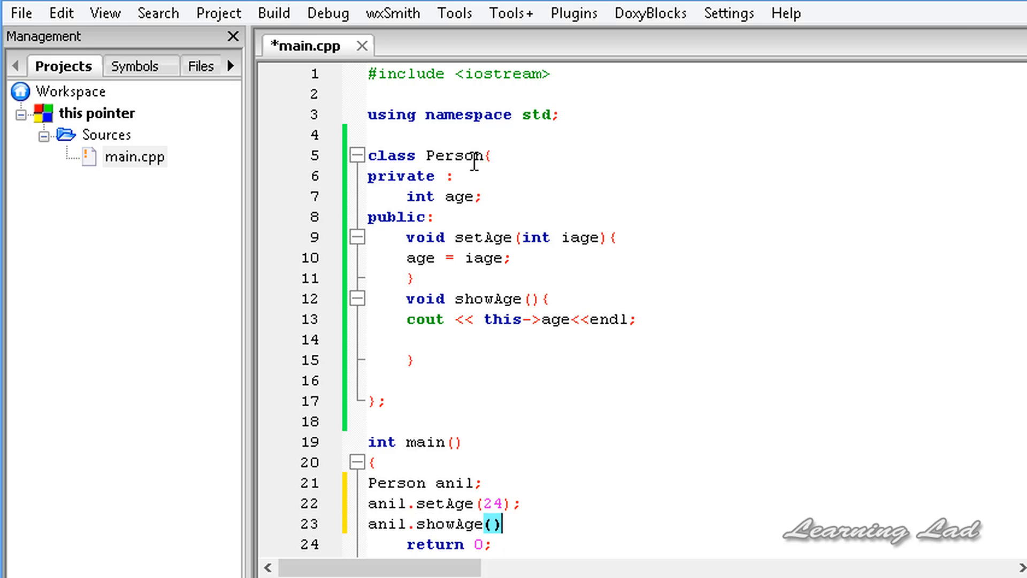
{"action": "type", "text": ";"}
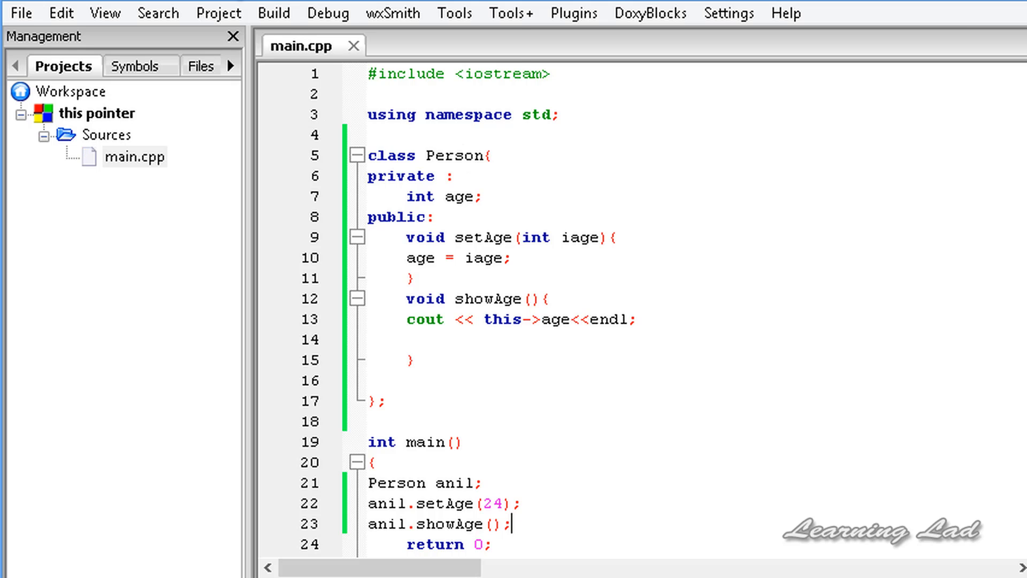
{"action": "mouse_move", "coordinate": [317, 118]}
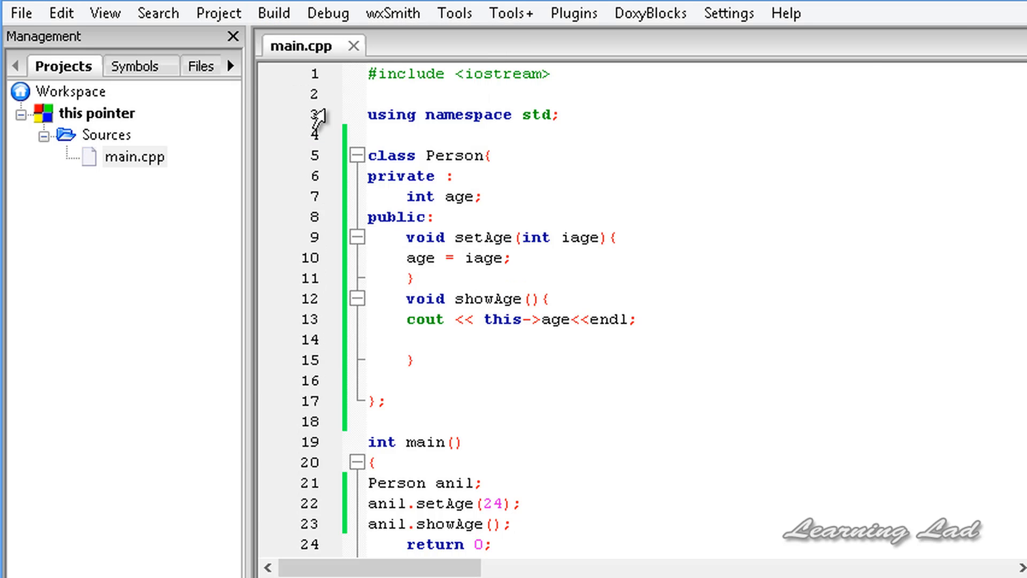
{"action": "key", "text": "F9"}
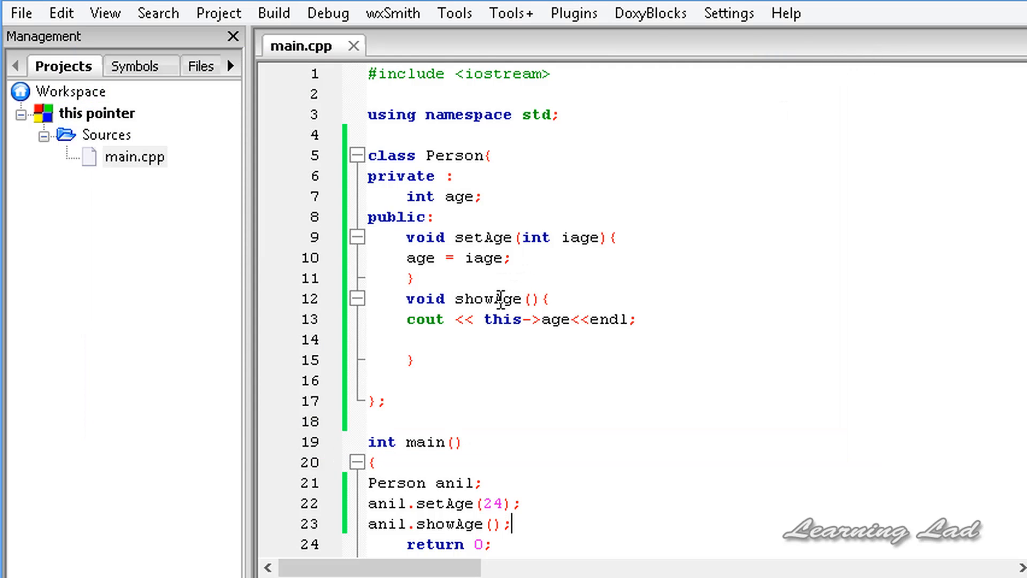
{"action": "mouse_move", "coordinate": [585, 243]}
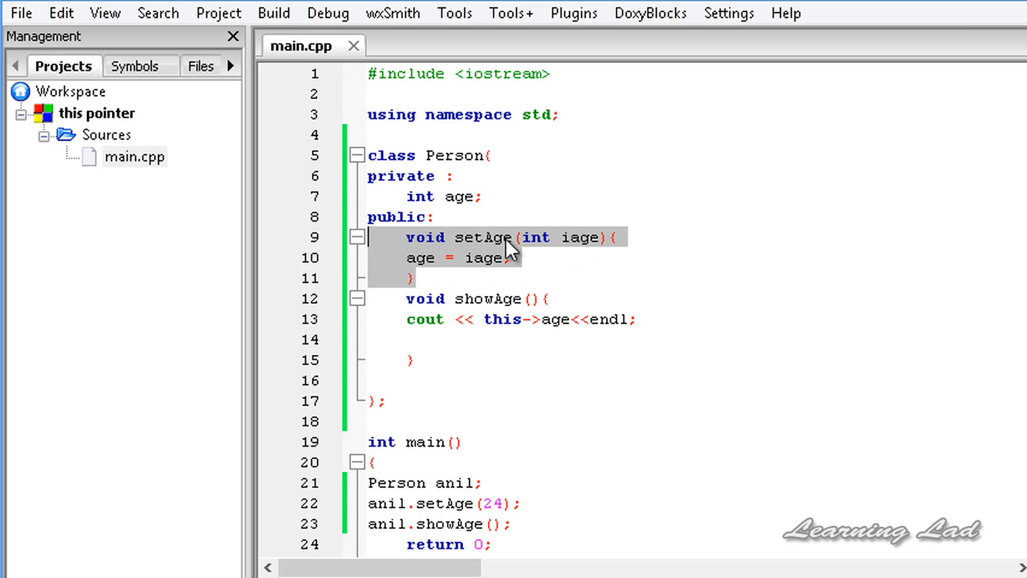
Step: Rename setAge's parameter from iage to age and save the file
{"action": "left_click", "coordinate": [577, 238]}
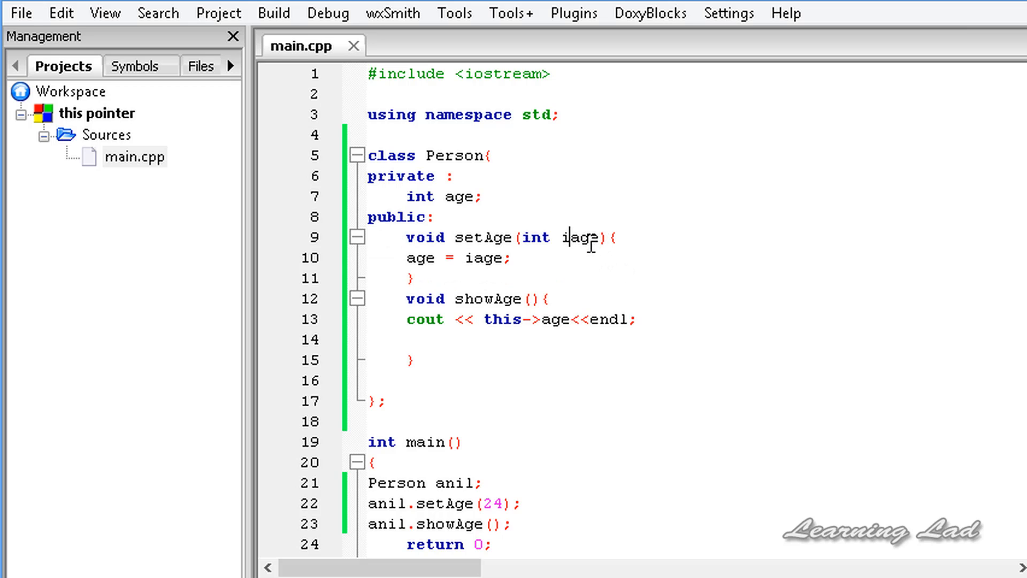
{"action": "key", "text": "Backspace"}
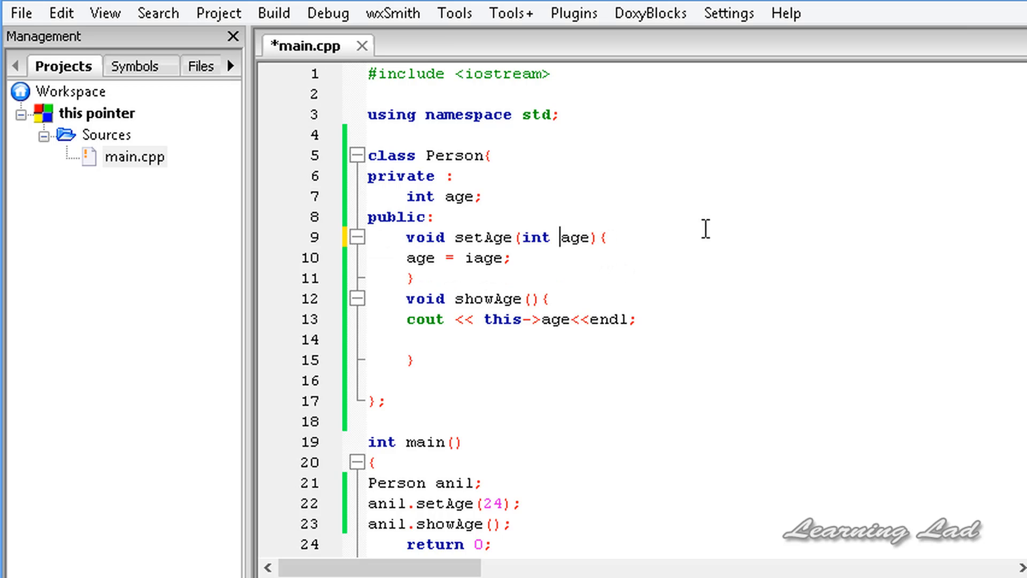
{"action": "key", "text": "ctrl+s"}
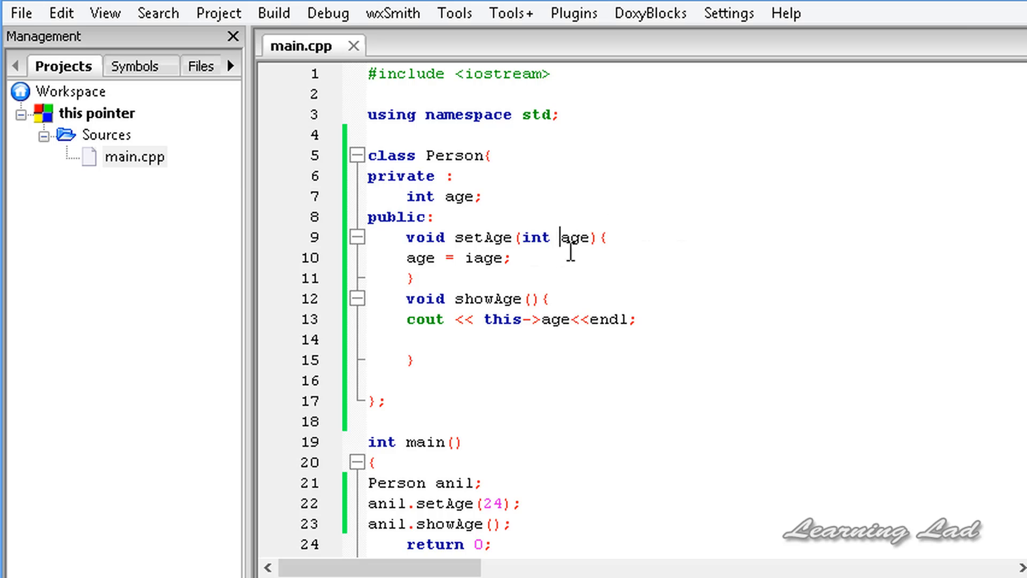
{"action": "double_click", "coordinate": [459, 195]}
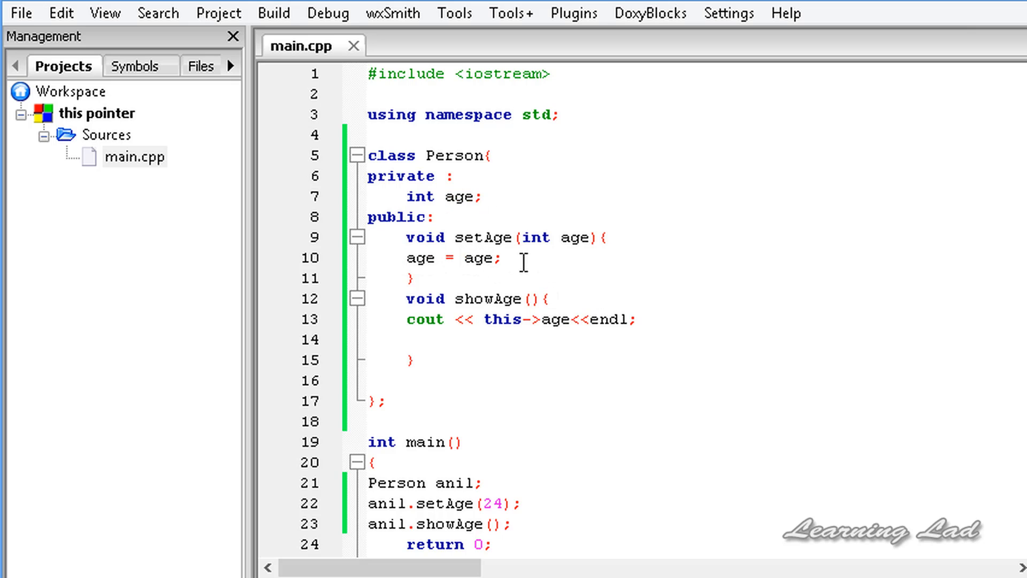
Step: Change the assignment to age = age, build and run, and highlight every occurrence of age
{"action": "left_click", "coordinate": [464, 257]}
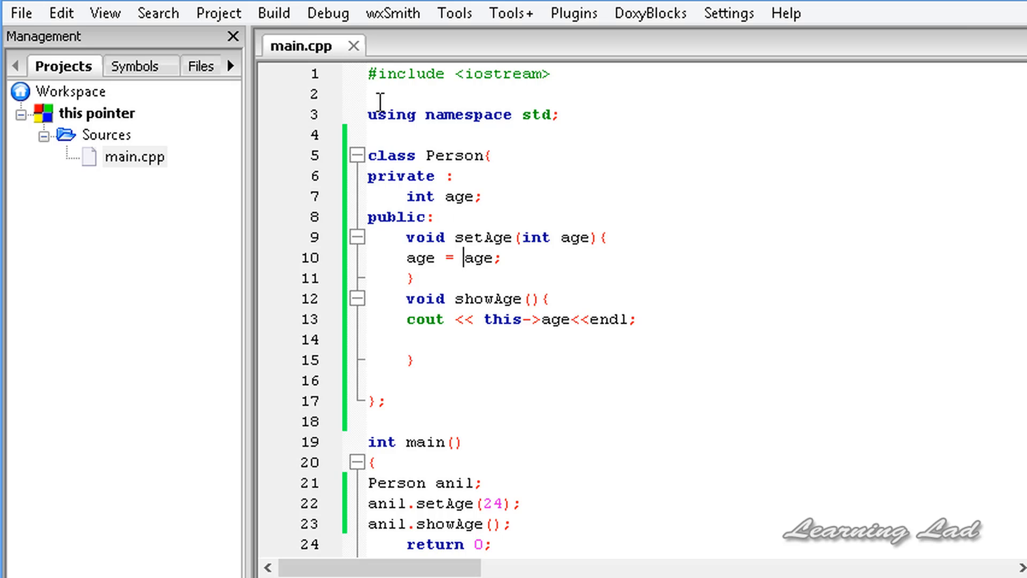
{"action": "key", "text": "F9"}
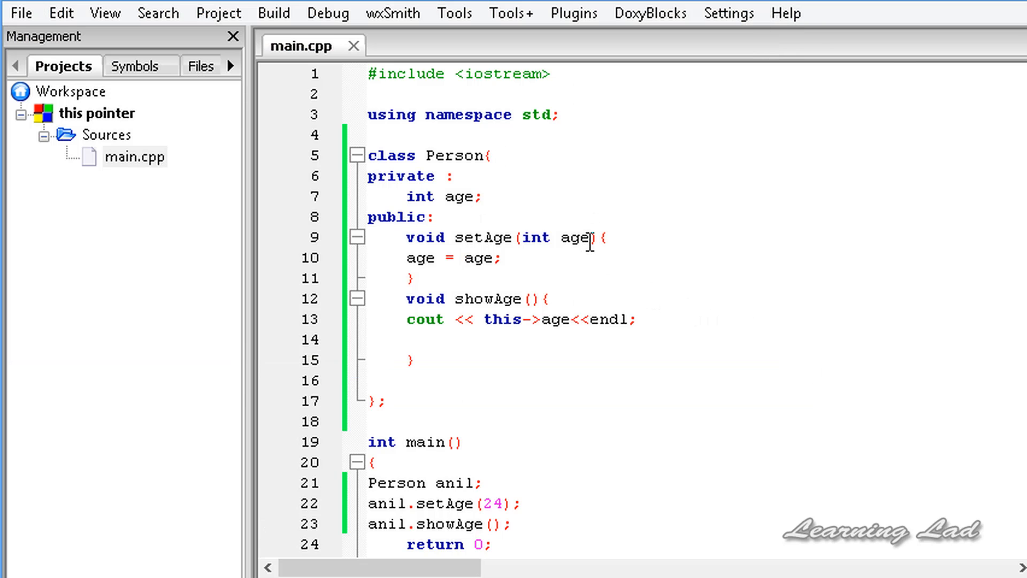
{"action": "double_click", "coordinate": [576, 237]}
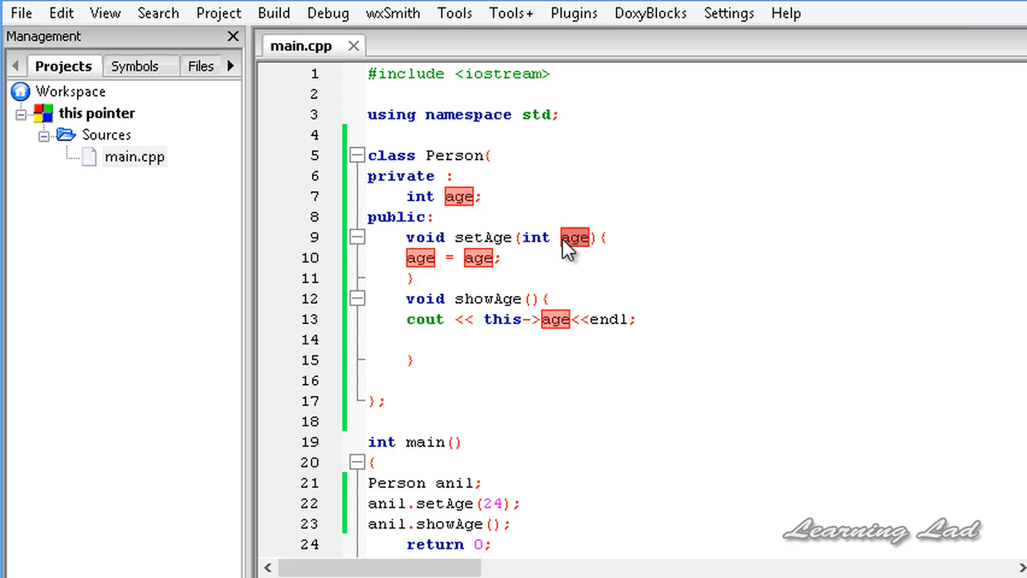
{"action": "left_click", "coordinate": [460, 197]}
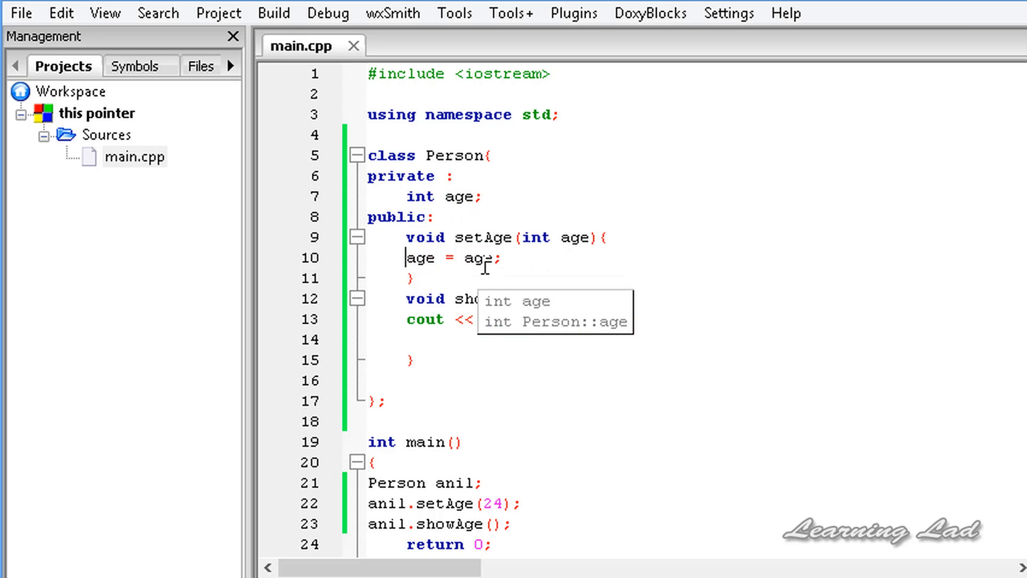
{"action": "mouse_move", "coordinate": [515, 269]}
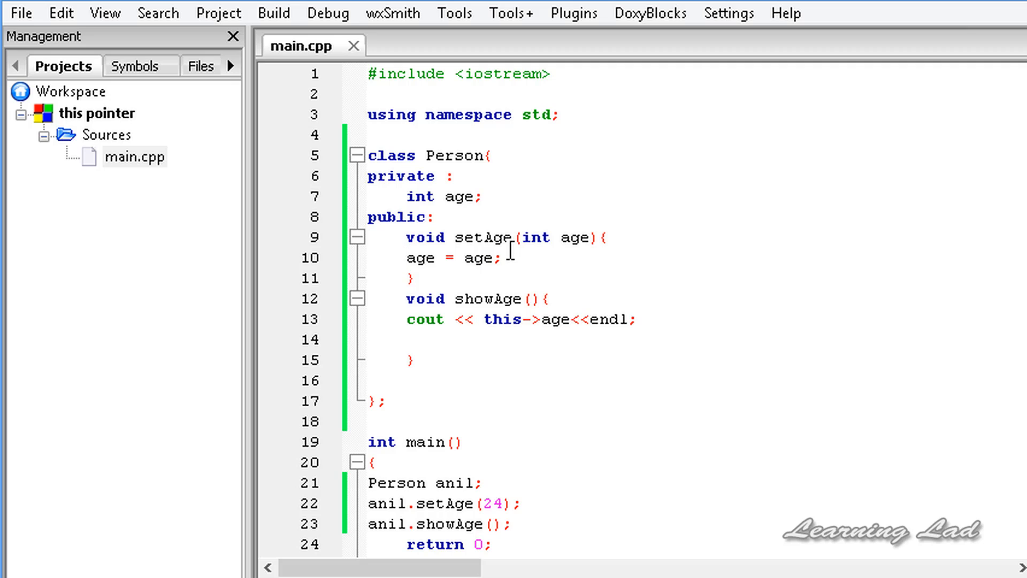
Step: Write this-> before age in setAge's assignment and build and run to print 24
{"action": "left_click", "coordinate": [405, 258]}
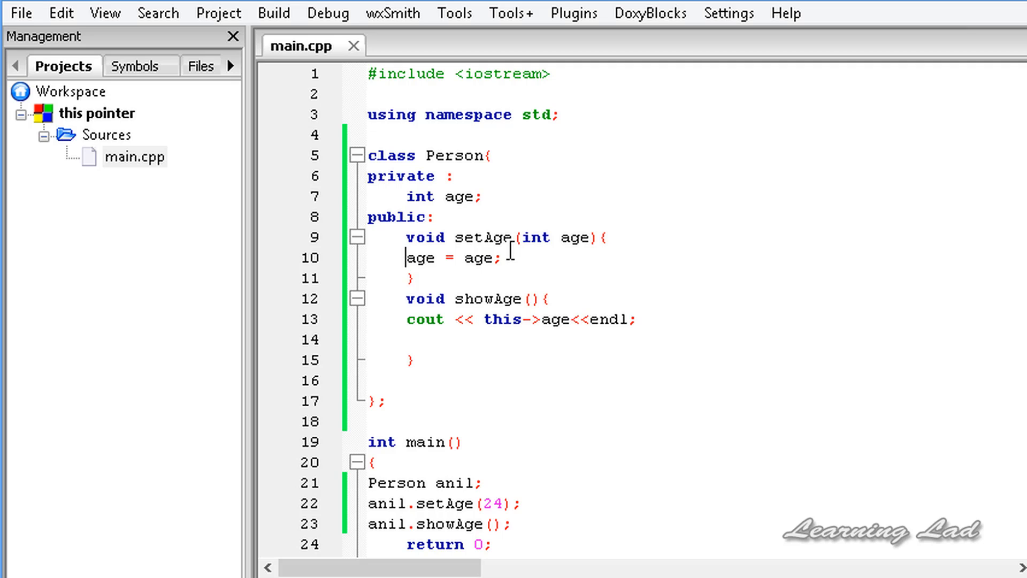
{"action": "type", "text": "th"}
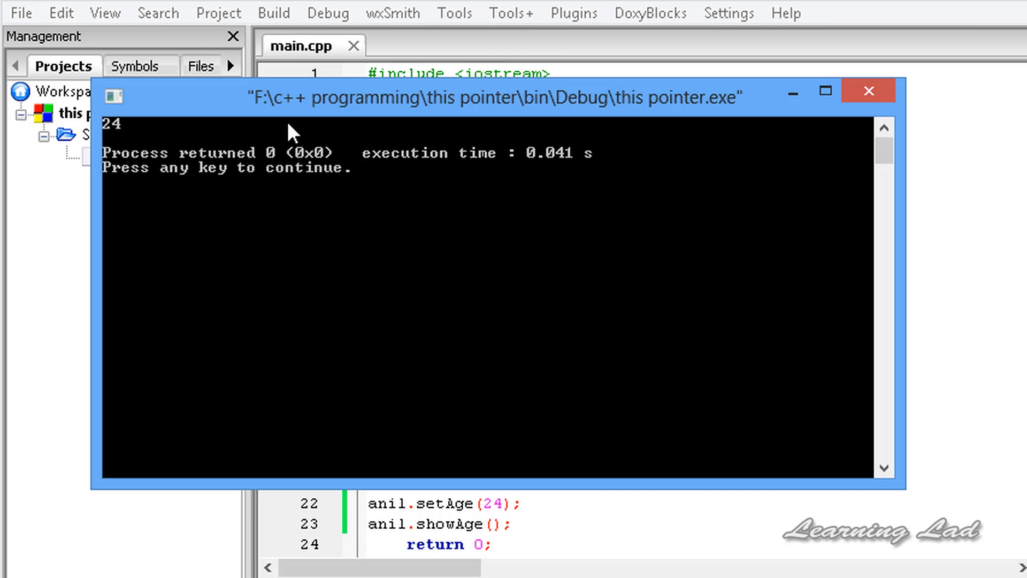
{"action": "mouse_move", "coordinate": [868, 106]}
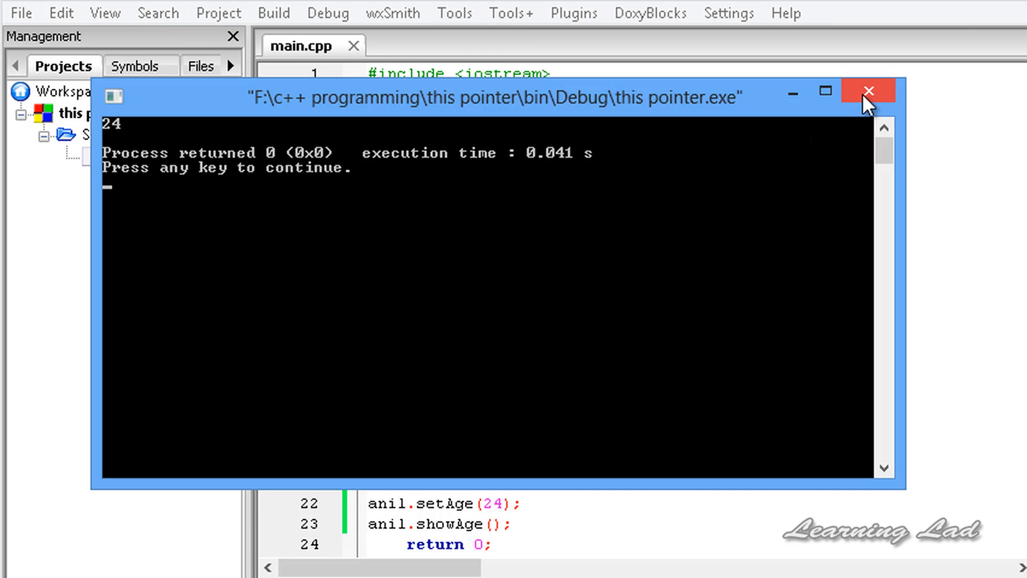
Step: Close the console window and return to the this->age = age; line
{"action": "left_click", "coordinate": [868, 90]}
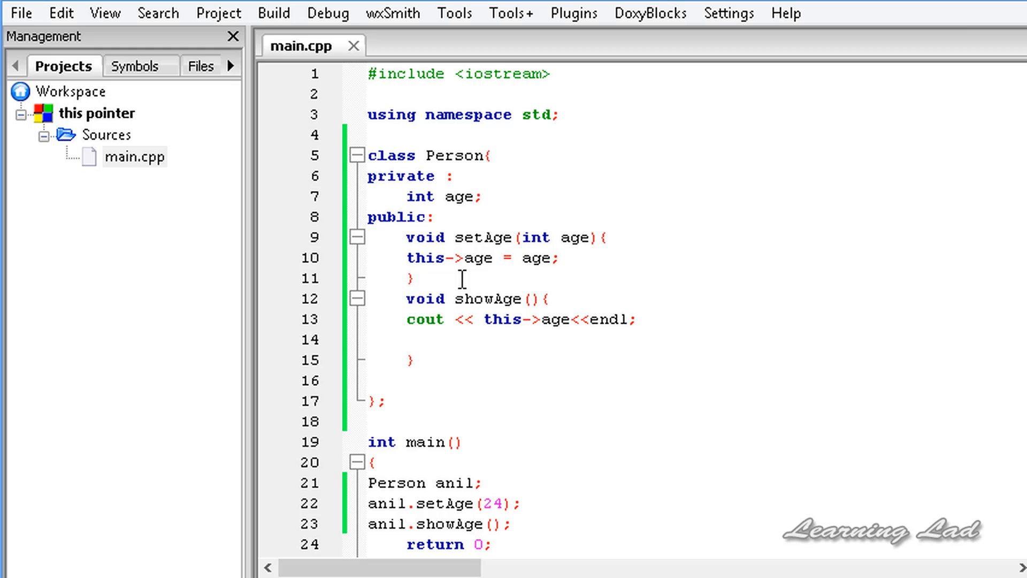
{"action": "left_click", "coordinate": [557, 258]}
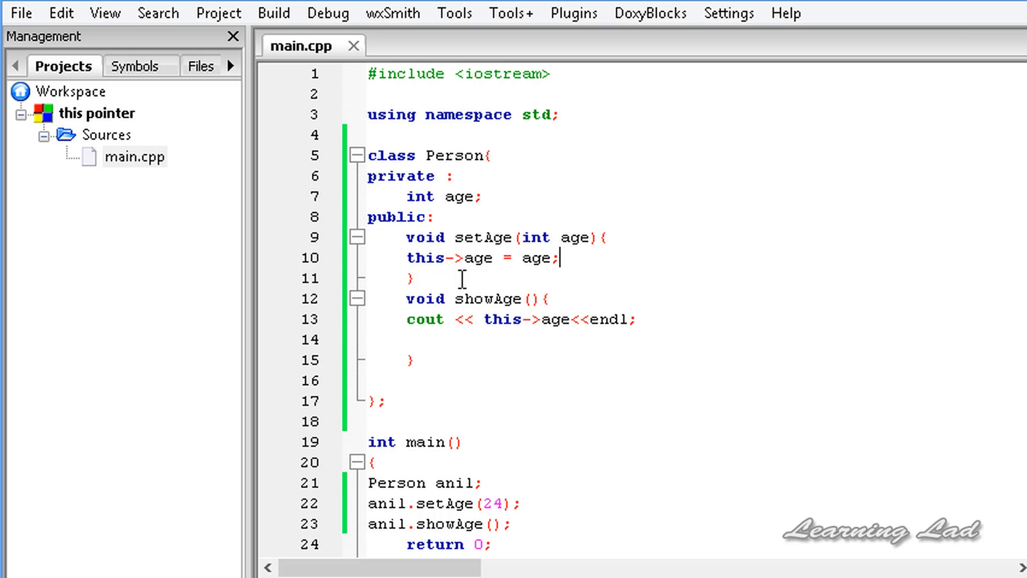